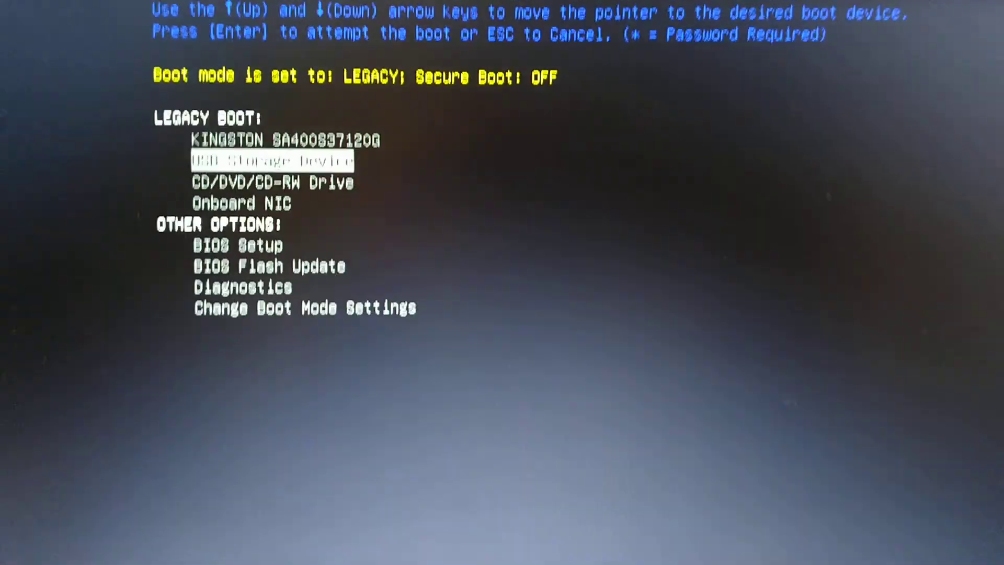
# Boot from the USB storage device using the NTSC VGA-1 15khz Groovy Arcade entry
pyautogui.press('enter')
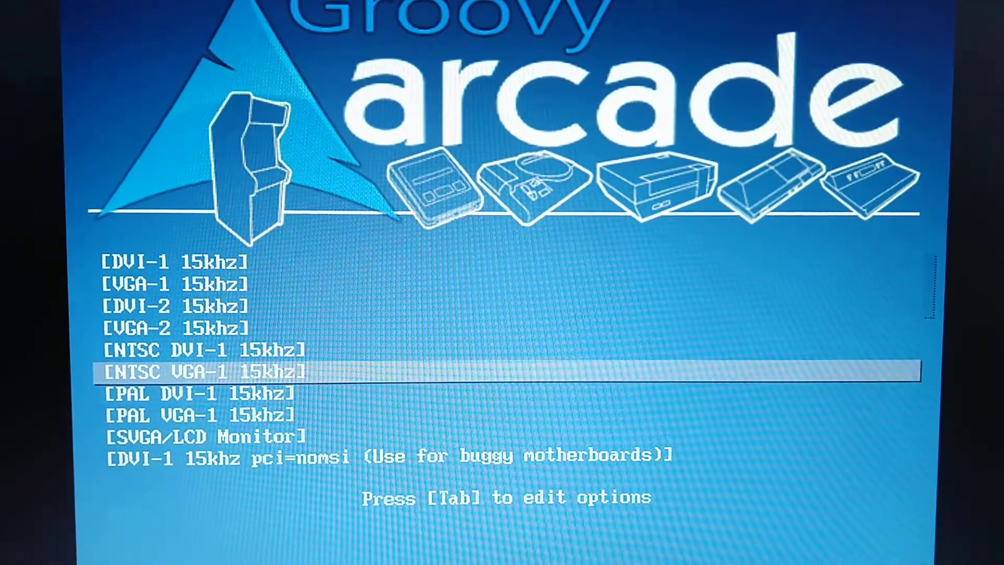
pyautogui.press('Down')
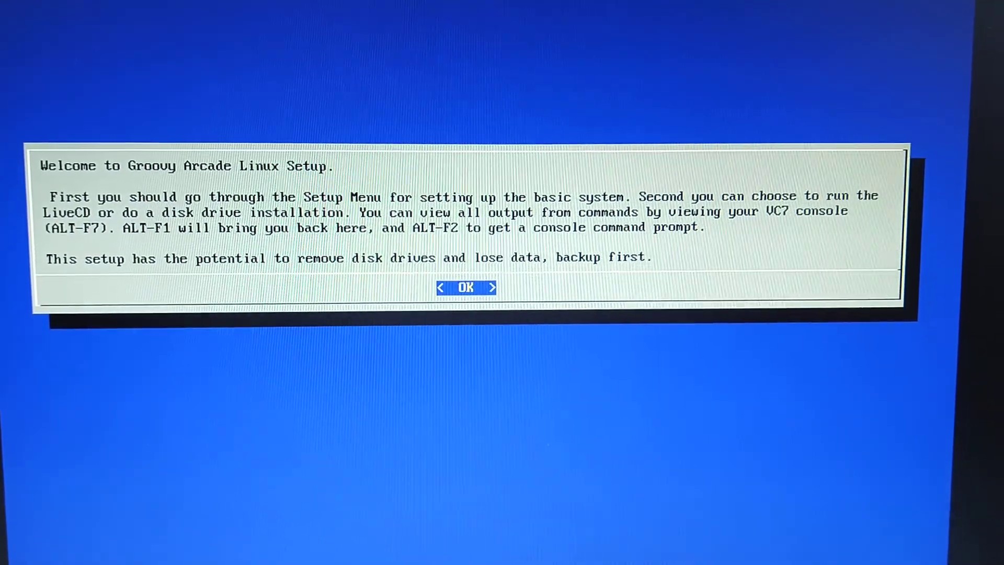
# Dismiss the welcome notice and open HD Installation and Partition Tools, moving to Partition Manager
pyautogui.click(465, 287)
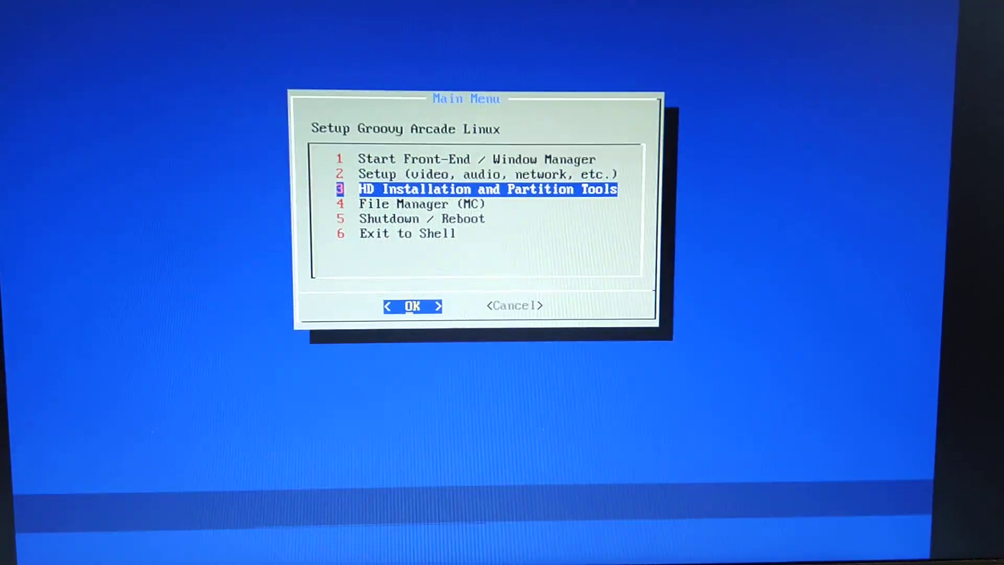
pyautogui.click(413, 306)
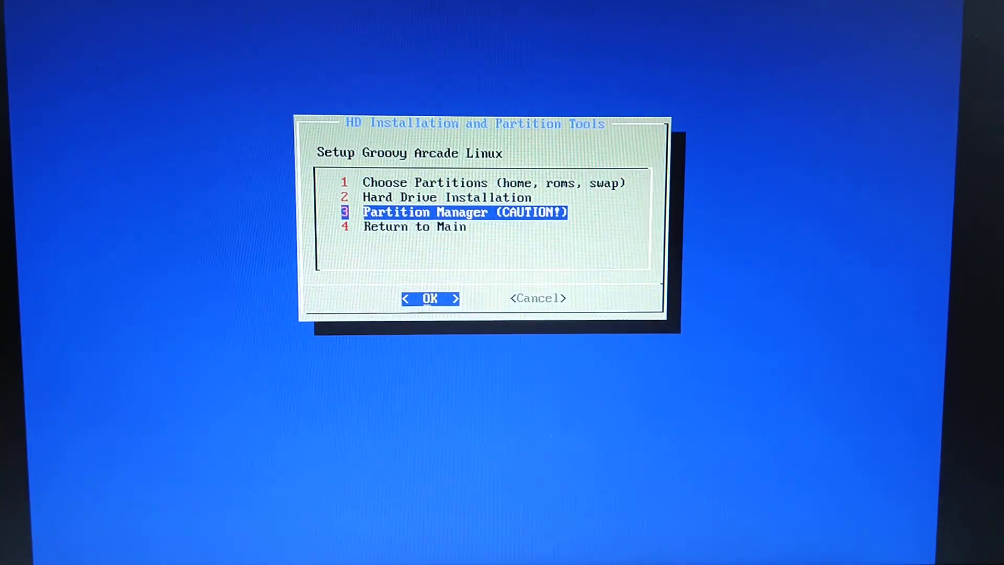
pyautogui.press('Up')
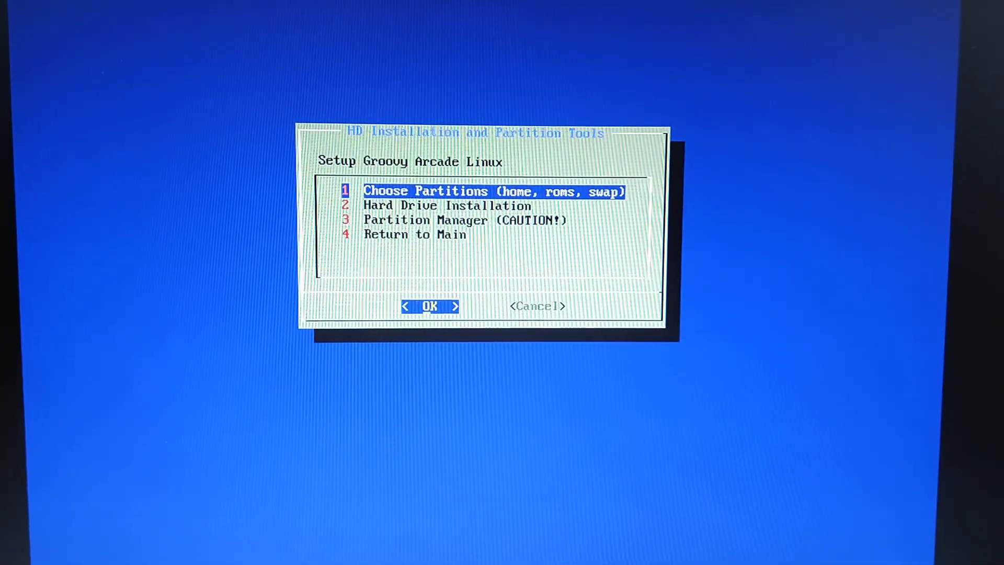
pyautogui.press('Down')
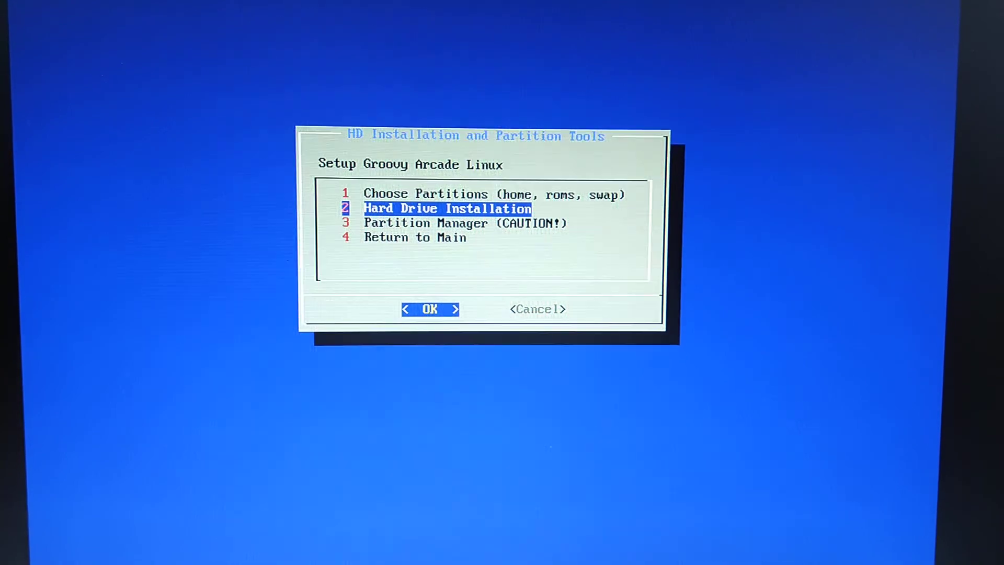
pyautogui.press('Down')
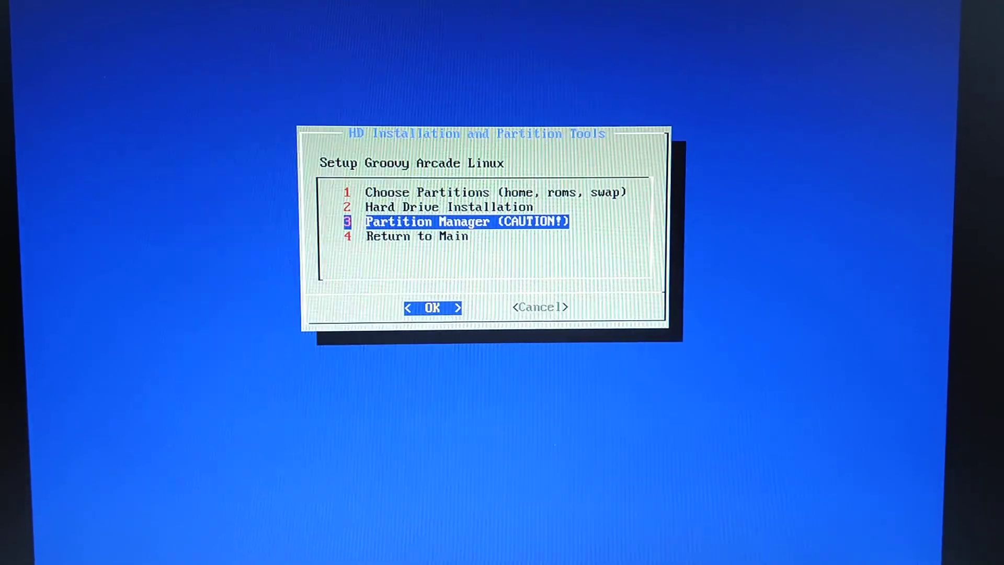
# Delete the partitions, including GA ext4, on the 111.81GiB /dev/sda and write the table with 'yes'
pyautogui.click(433, 308)
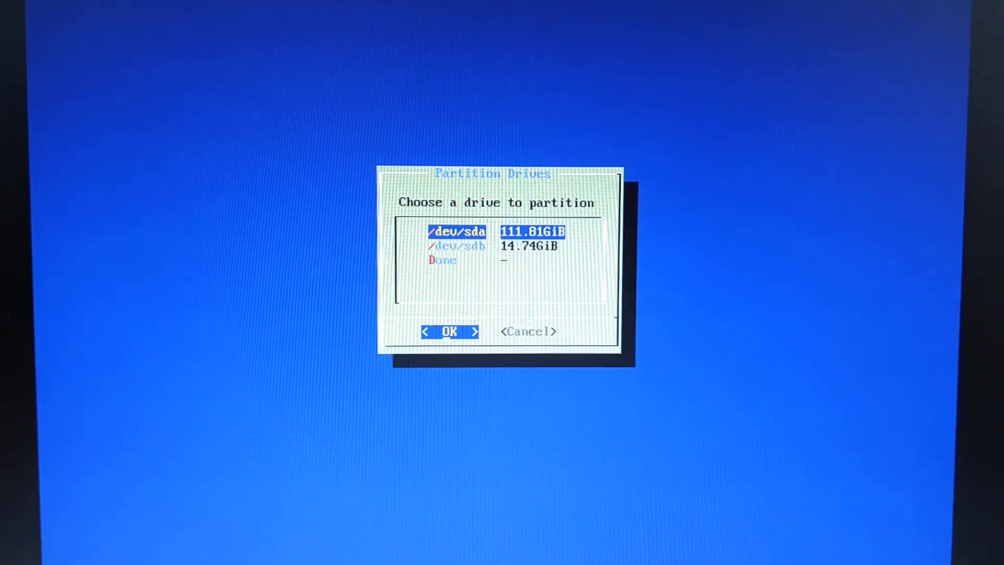
pyautogui.click(448, 331)
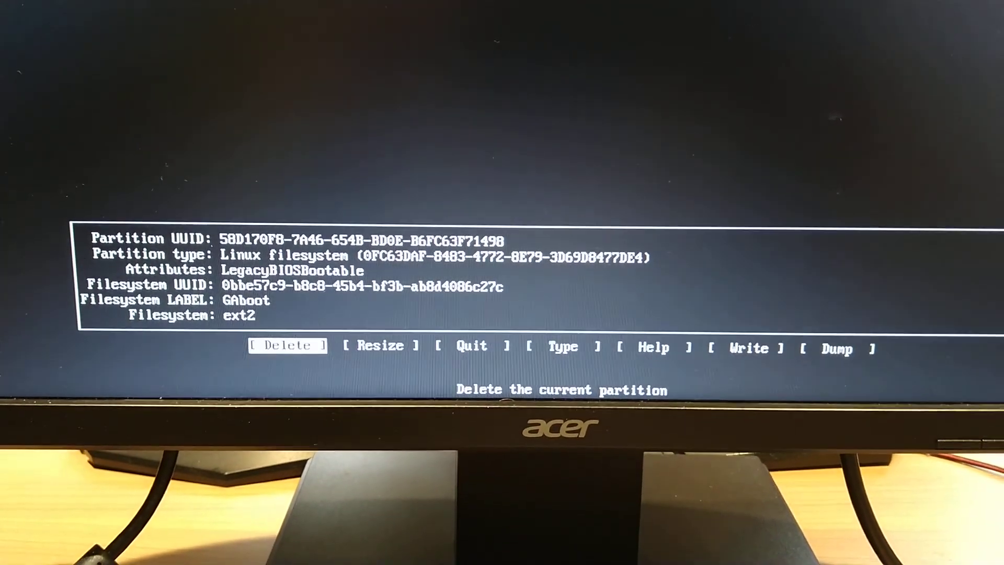
pyautogui.click(287, 346)
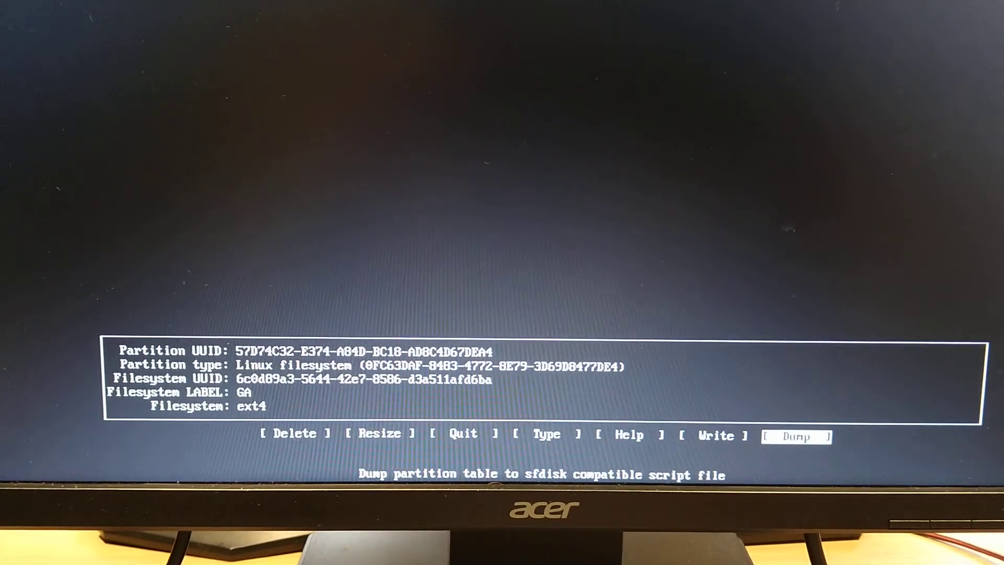
pyautogui.click(293, 433)
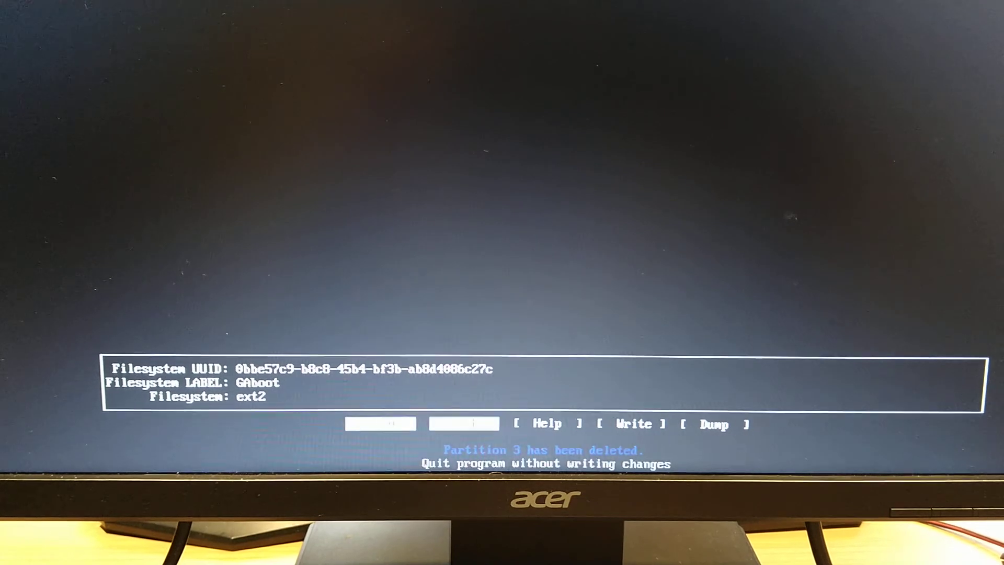
pyautogui.click(632, 424)
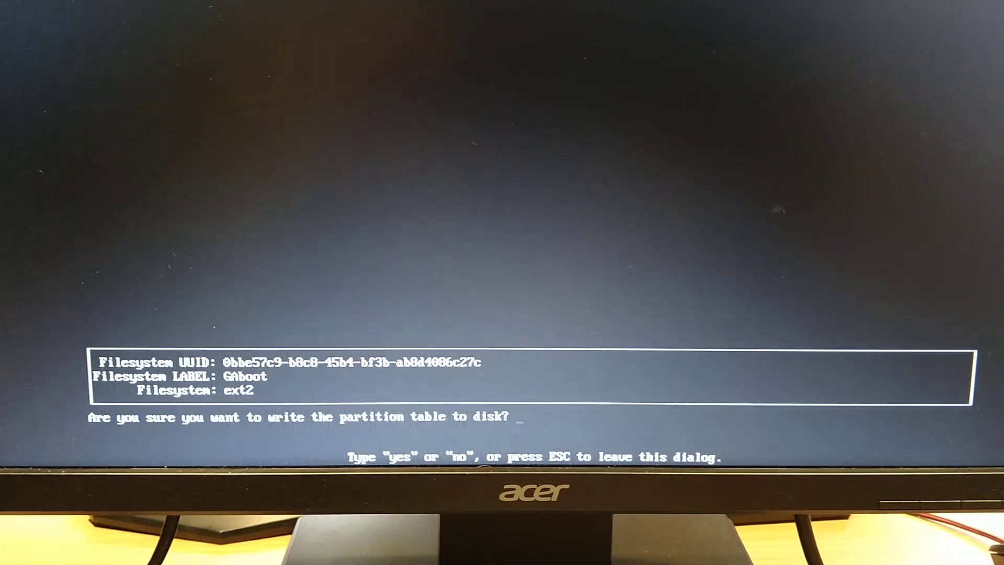
pyautogui.write('yes')
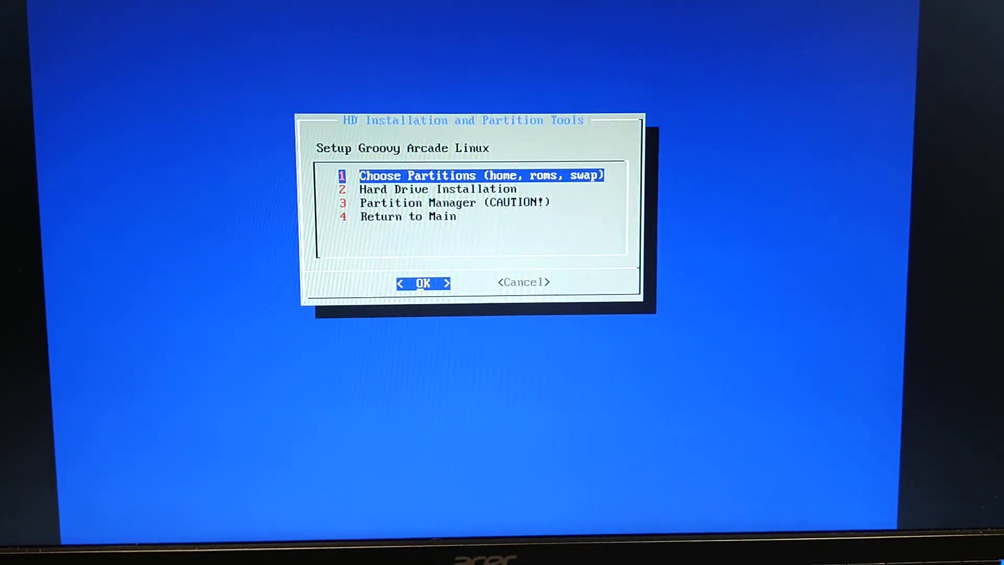
# Start Hard Drive Installation, confirm installing to disk, and skip networking
pyautogui.press('Down')
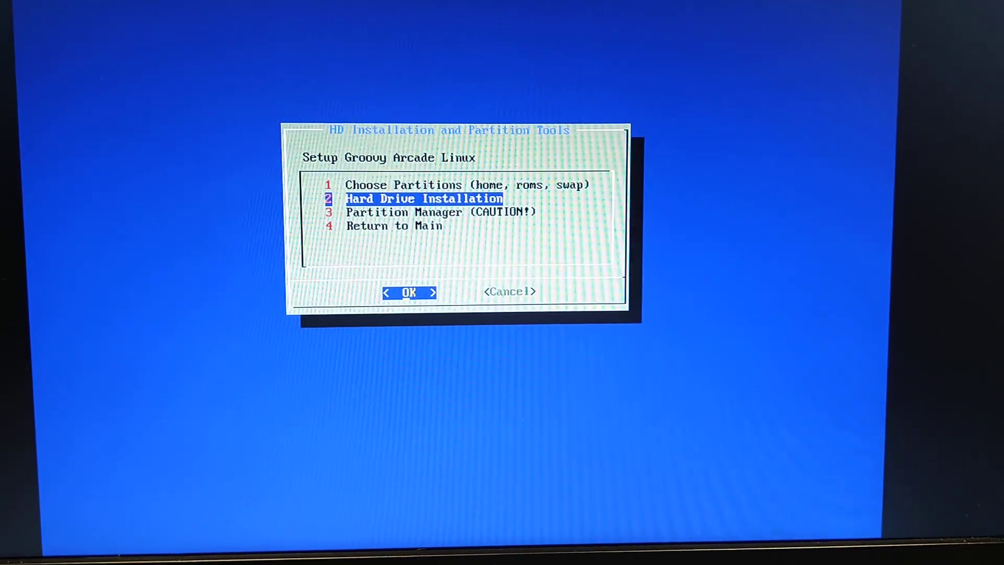
pyautogui.click(409, 292)
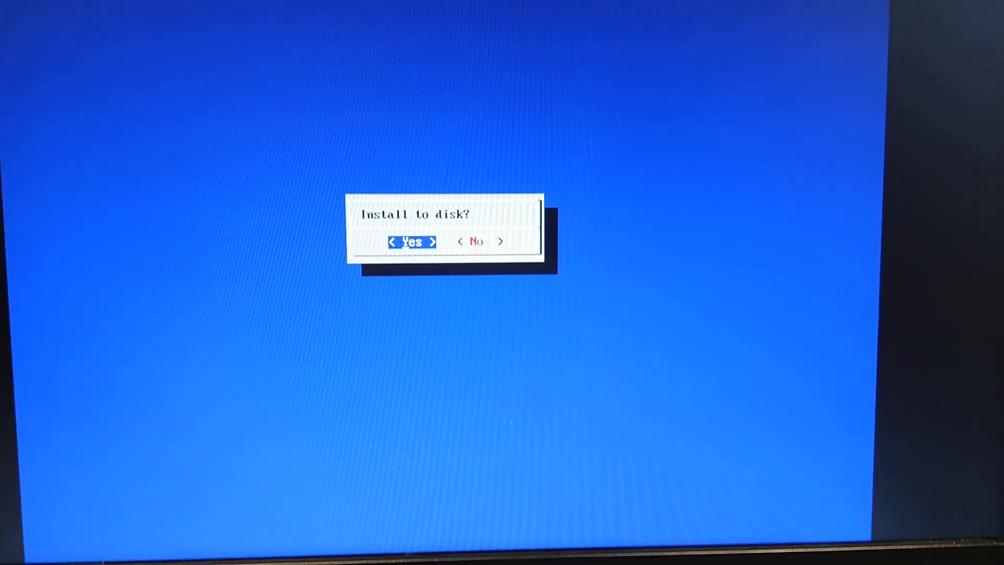
pyautogui.click(411, 242)
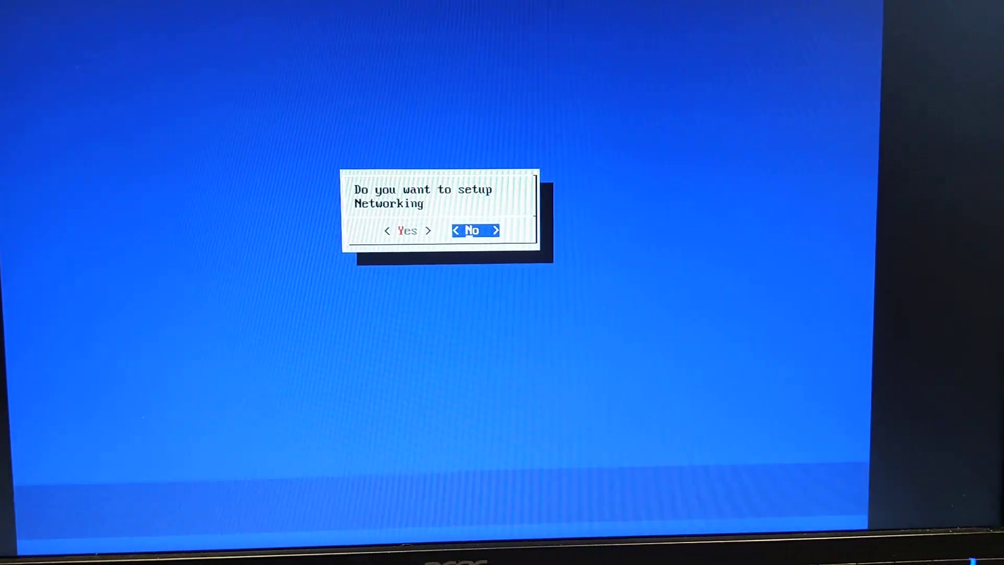
pyautogui.click(475, 231)
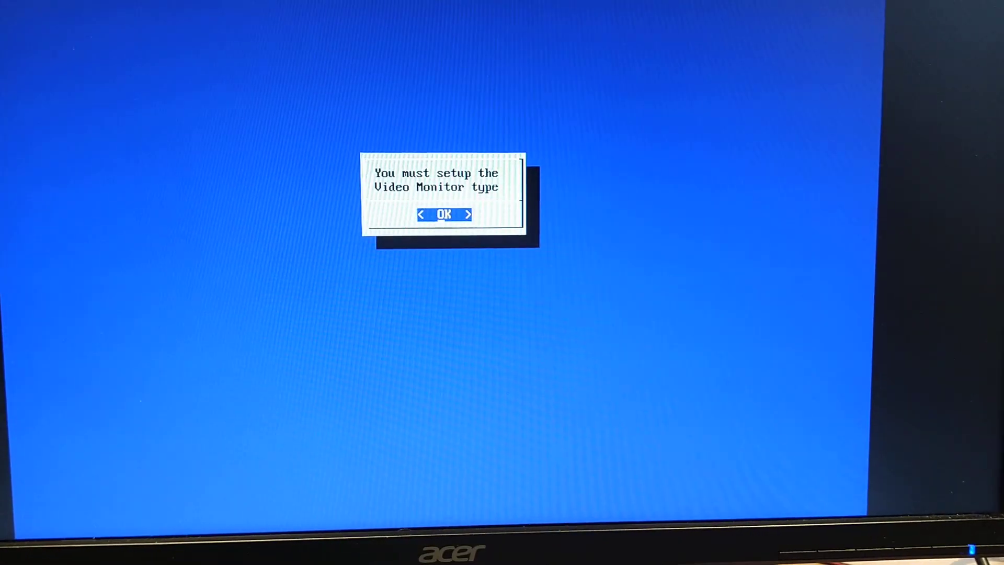
# Choose the LCD monitor type and auto-partition the 111.81GiB /dev/sda drive
pyautogui.click(443, 214)
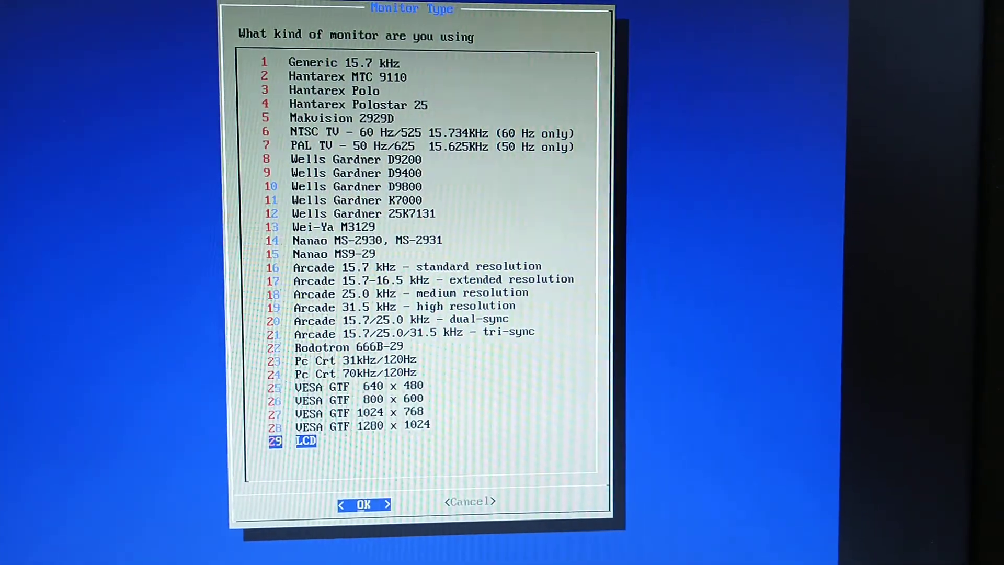
pyautogui.click(365, 504)
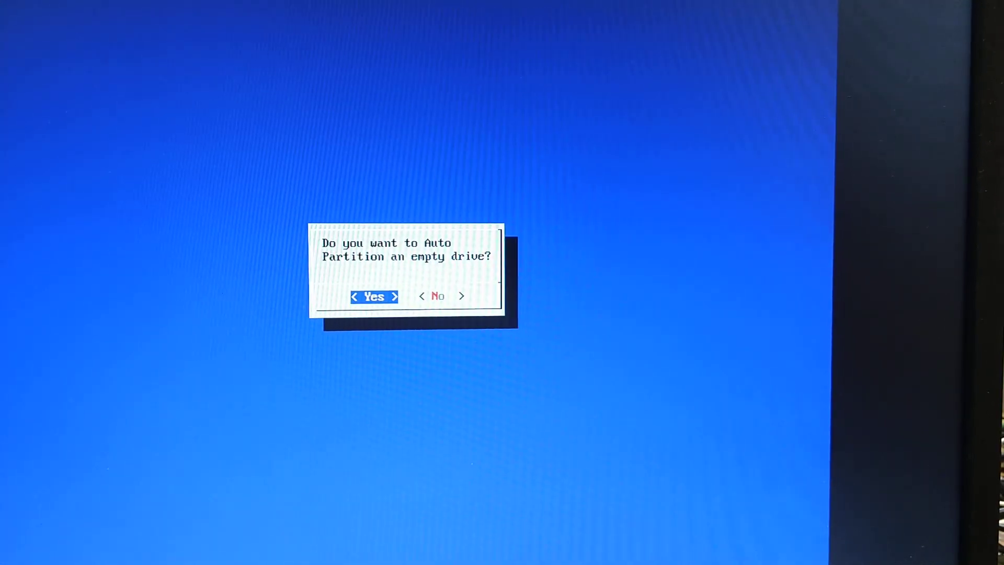
pyautogui.click(374, 296)
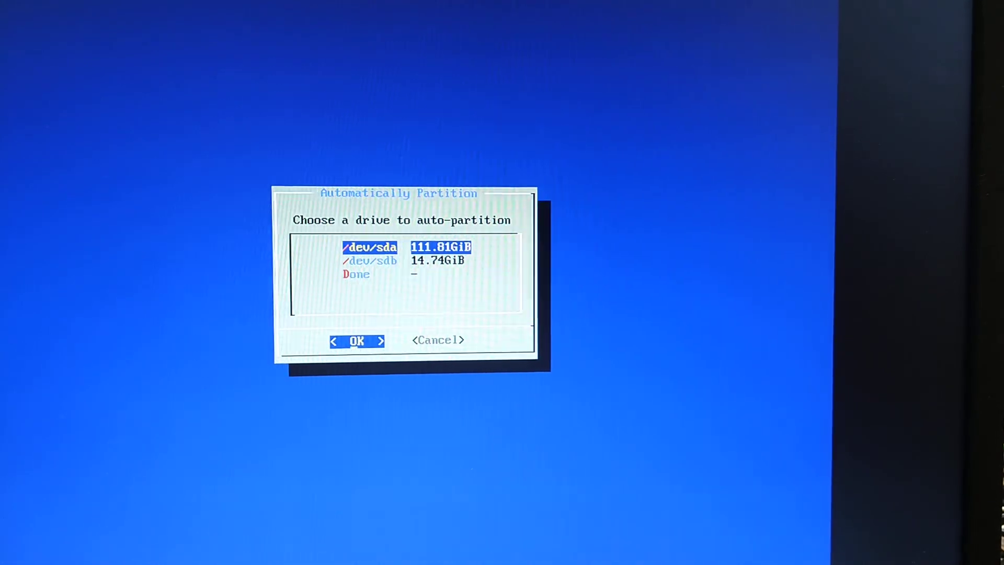
pyautogui.click(357, 340)
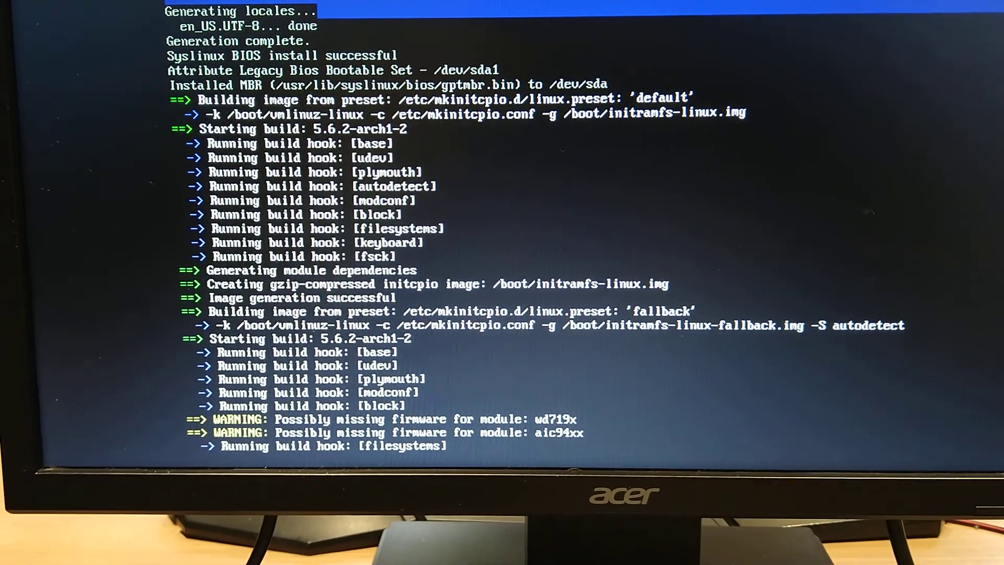
# Wait and scroll the installer output until 'Installation finished, Do you want to reboot?' appears
pyautogui.scroll(-3)
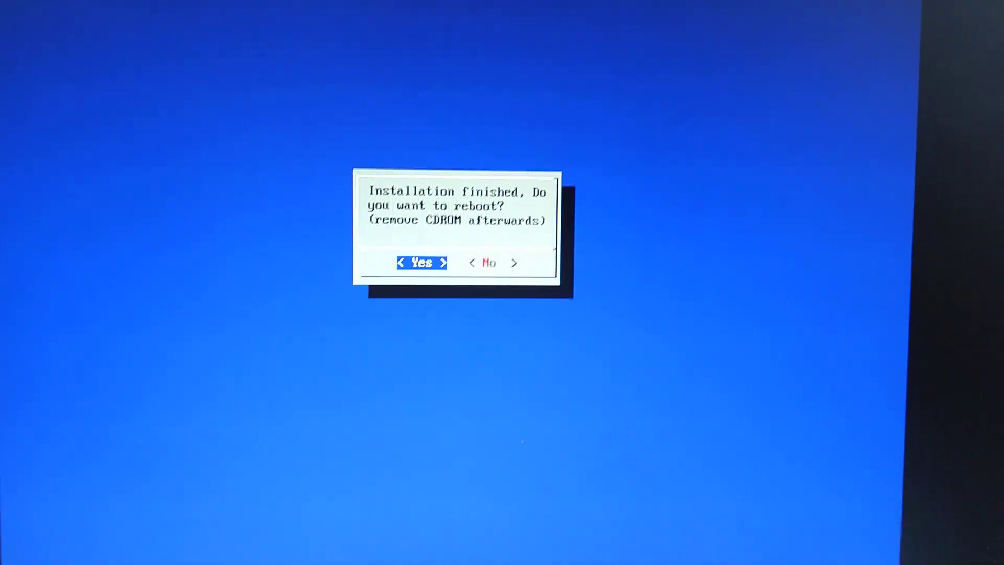
# Answer Yes to rebooting after installation and Yes to 'Really Reboot System?'
pyautogui.click(421, 262)
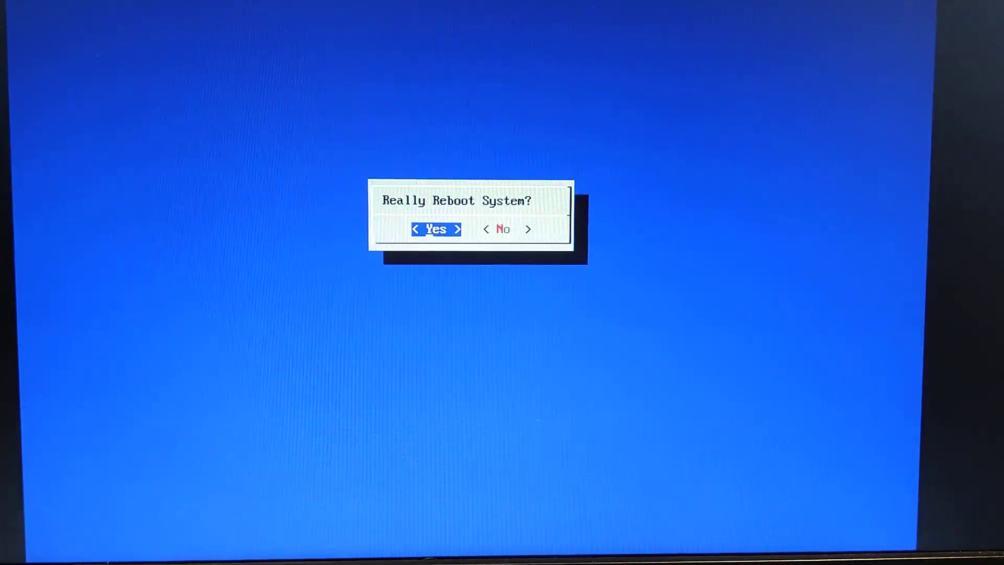
pyautogui.click(436, 229)
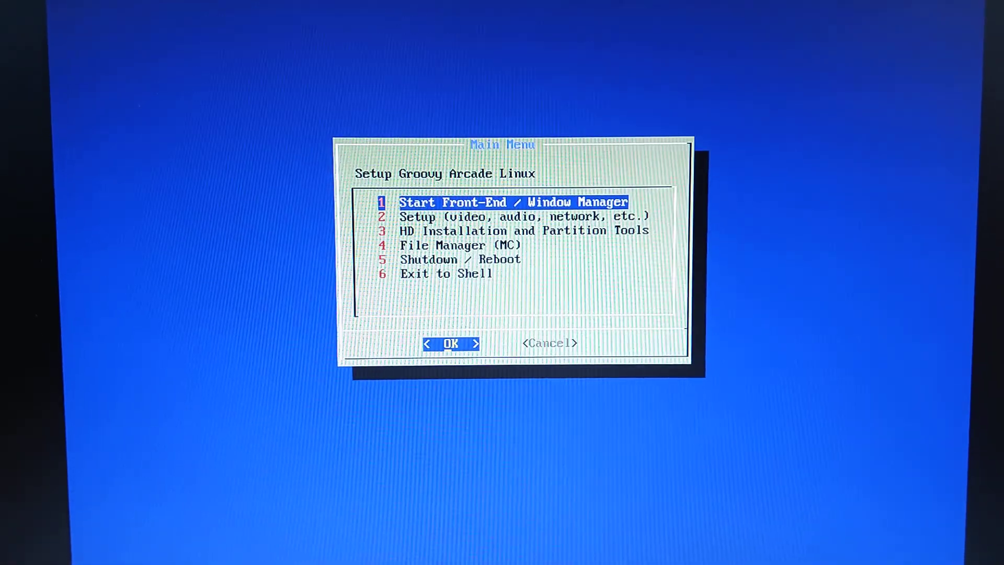
# In Video Setup, confirm the monitor type and agree to set up xorg.conf and switchres.conf
pyautogui.press('Down')
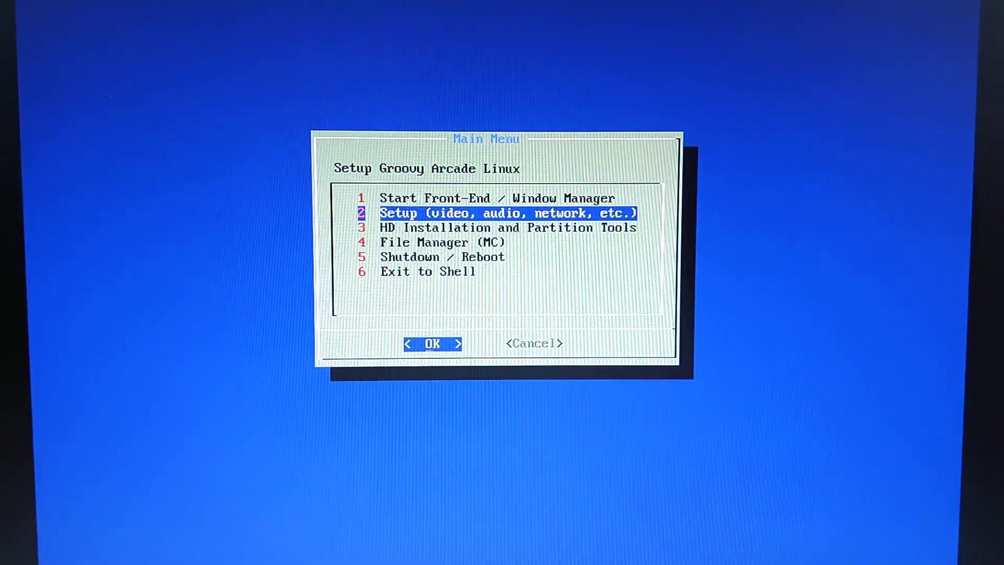
pyautogui.click(433, 344)
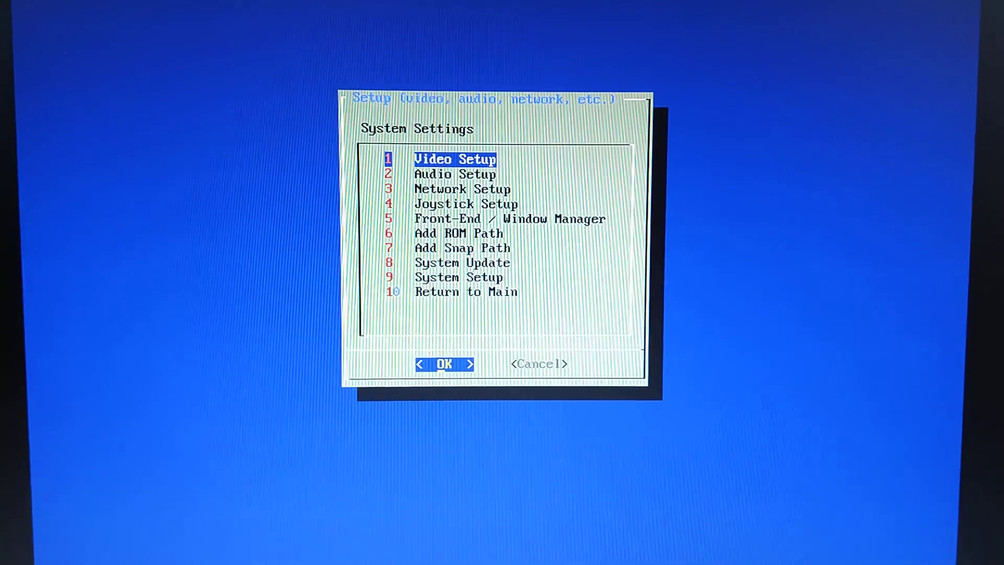
pyautogui.click(446, 363)
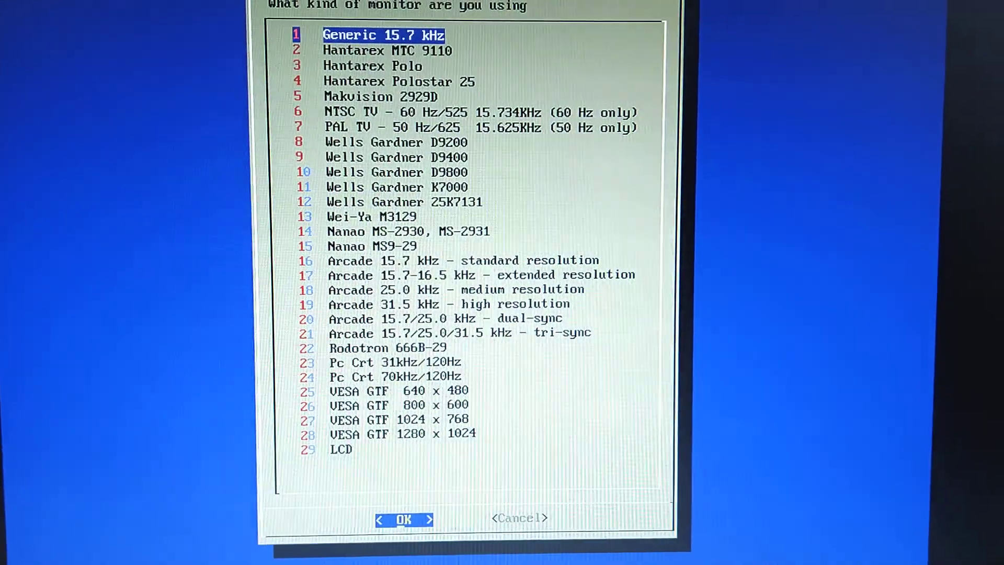
pyautogui.click(403, 518)
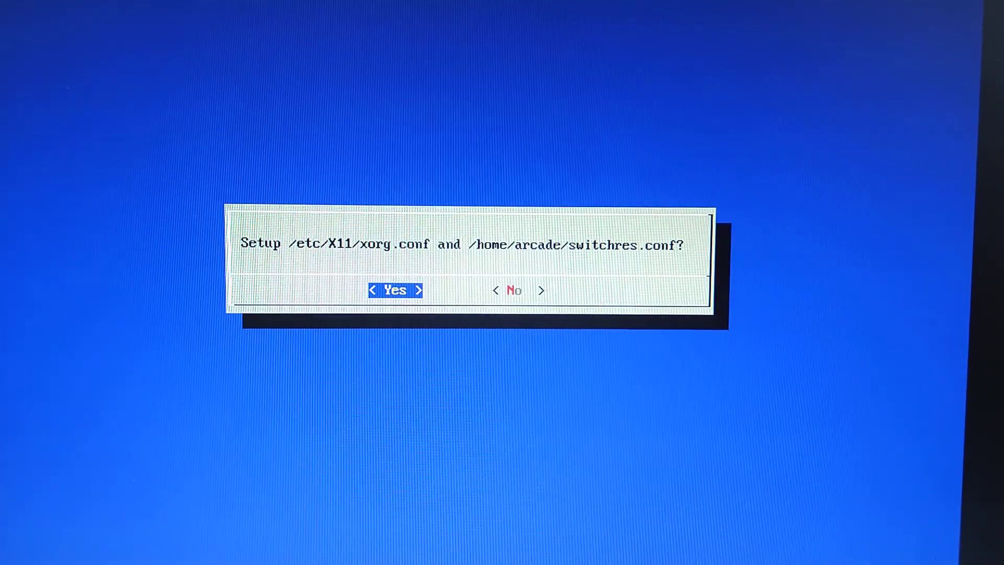
pyautogui.click(395, 290)
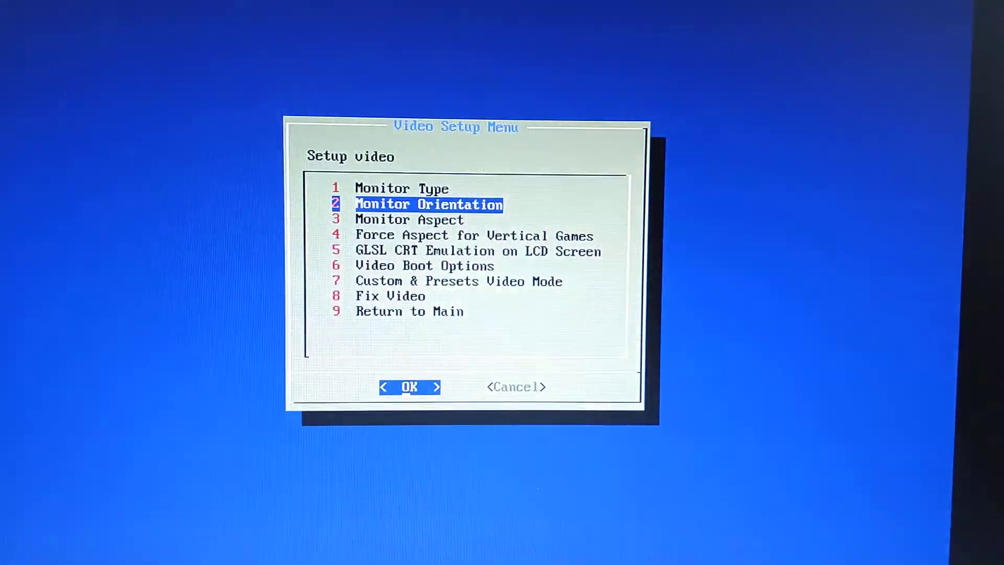
# Set the monitor orientation to Horizontal
pyautogui.click(408, 387)
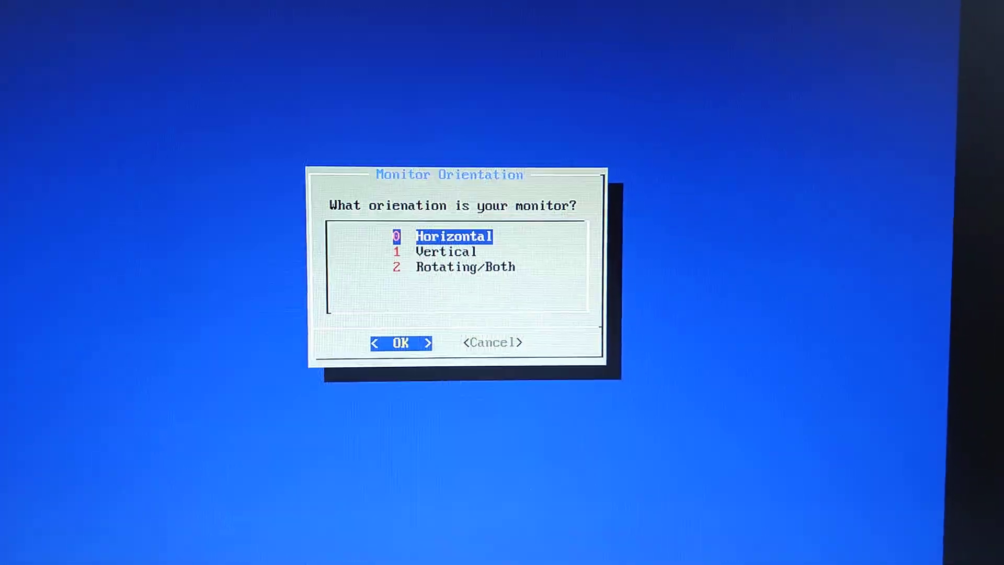
pyautogui.click(400, 342)
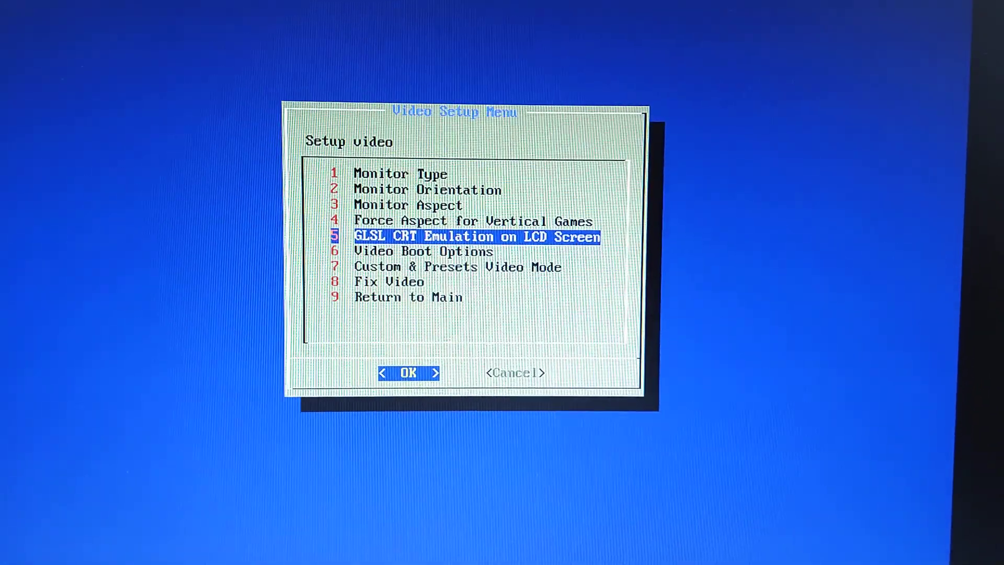
pyautogui.press('Down')
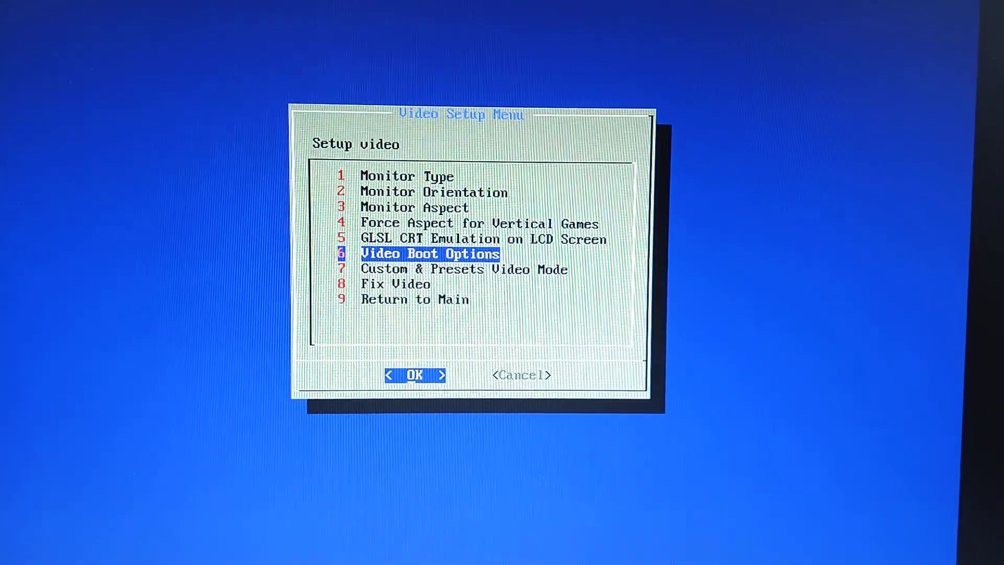
pyautogui.press('Up')
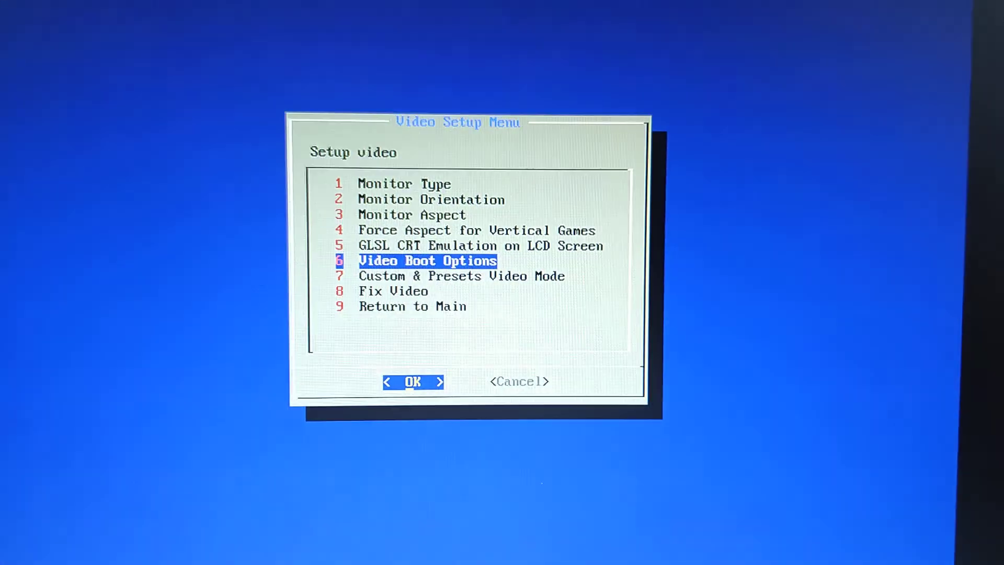
pyautogui.click(413, 381)
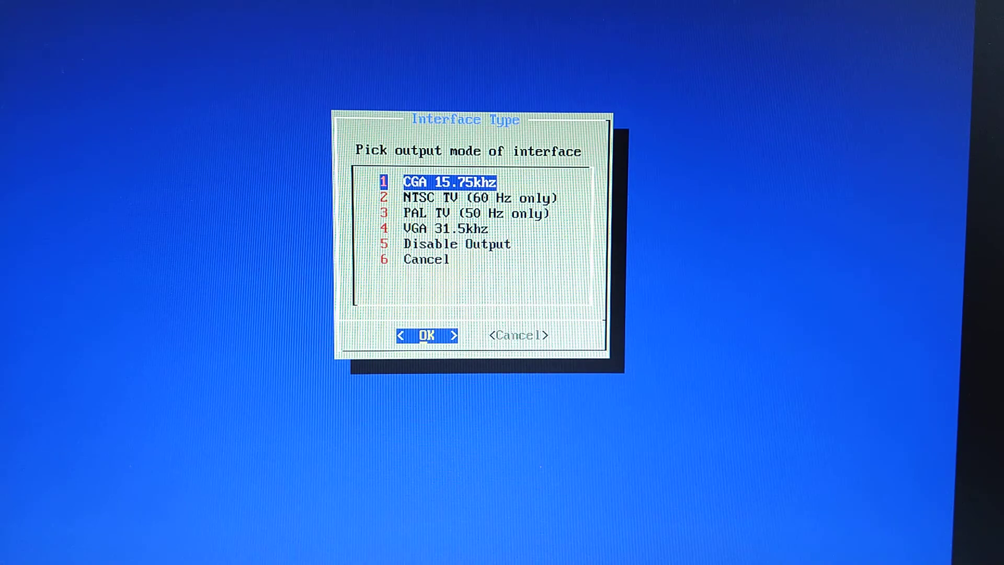
# Set boot output to CGA 15.75khz, overwrite syslinux.conf, and return to Video Setup Menu
pyautogui.click(427, 334)
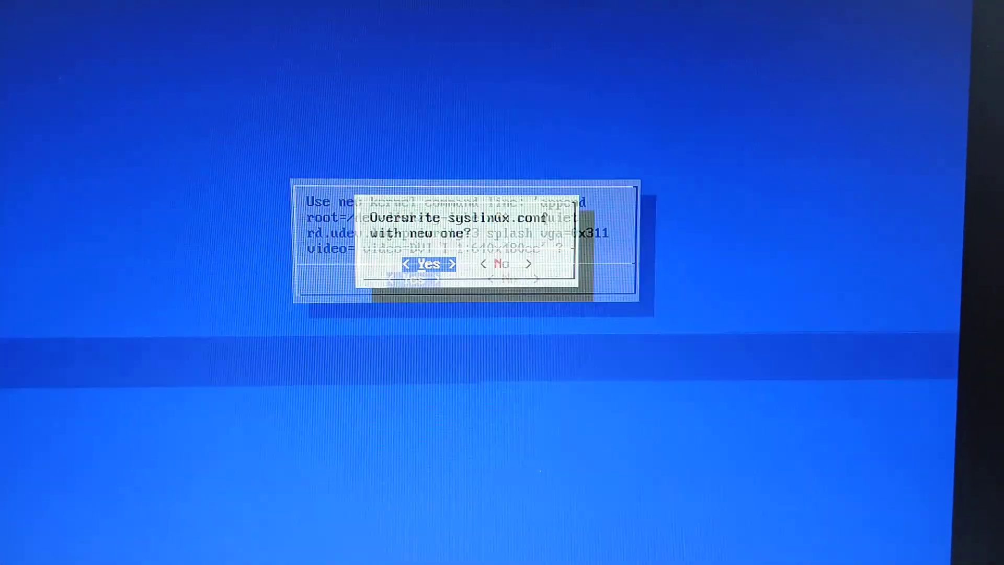
pyautogui.click(428, 263)
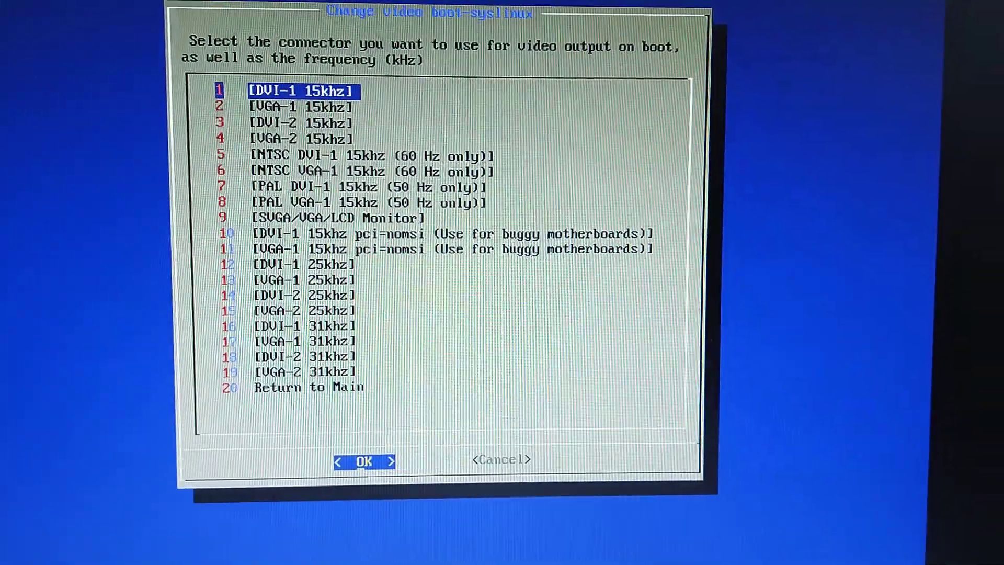
pyautogui.press('End')
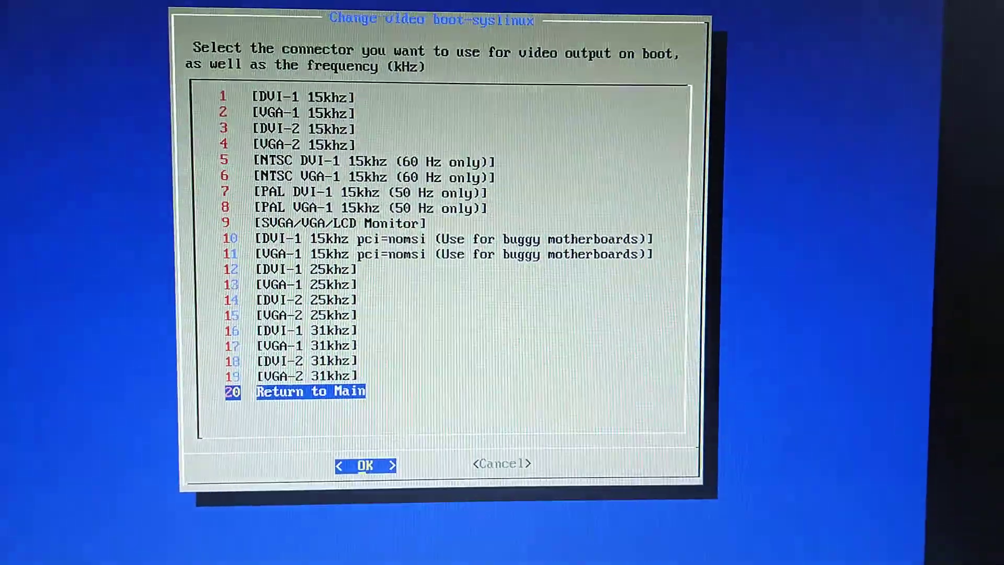
pyautogui.click(365, 465)
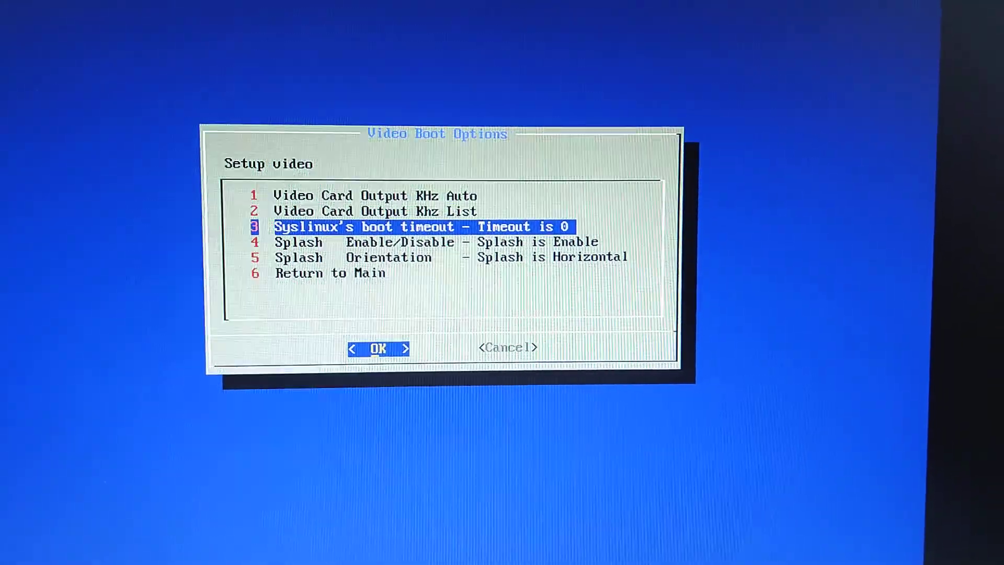
pyautogui.press('Down')
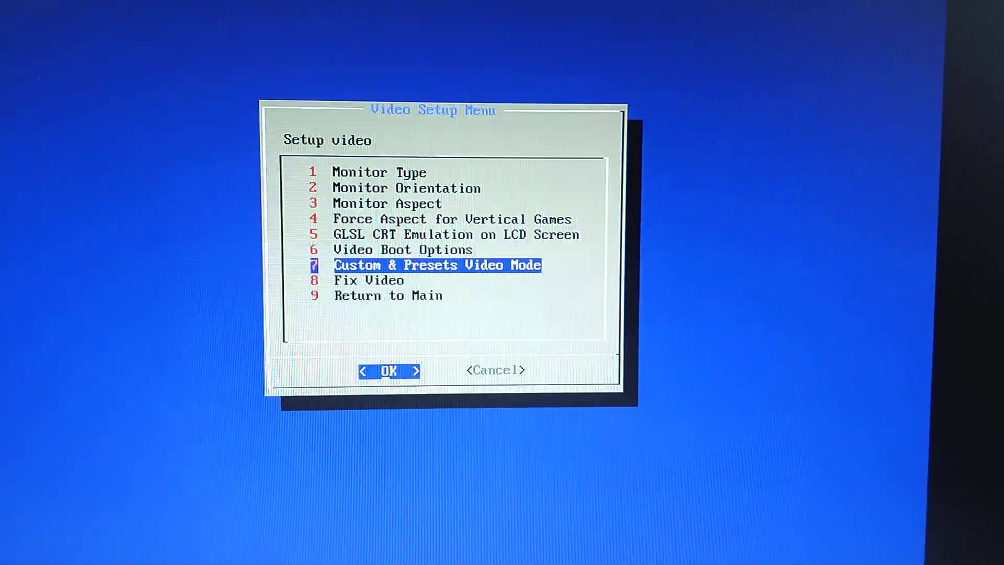
# Create a manual 320 240 60 video mode modeline for the generic_15 monitor
pyautogui.click(388, 370)
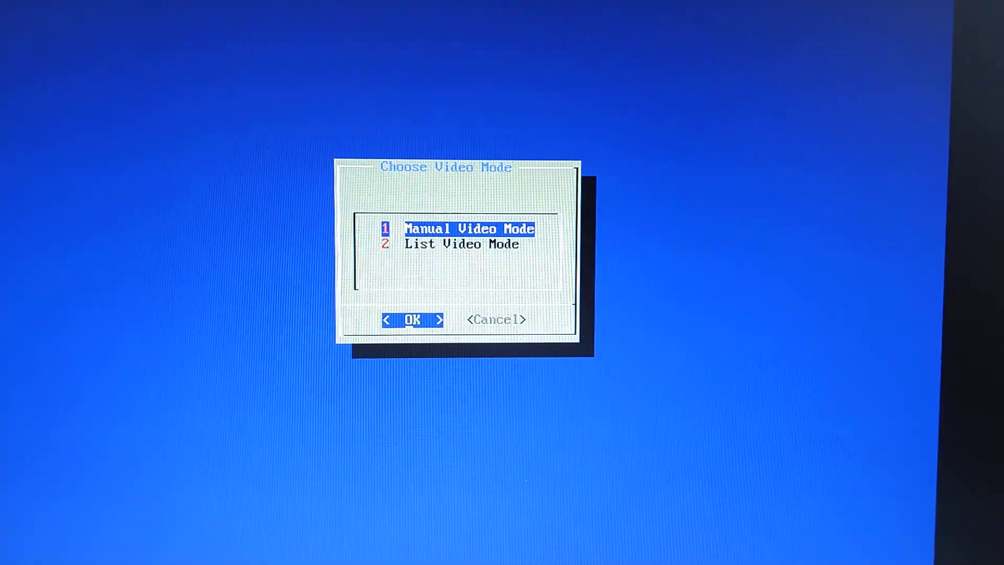
pyautogui.click(412, 320)
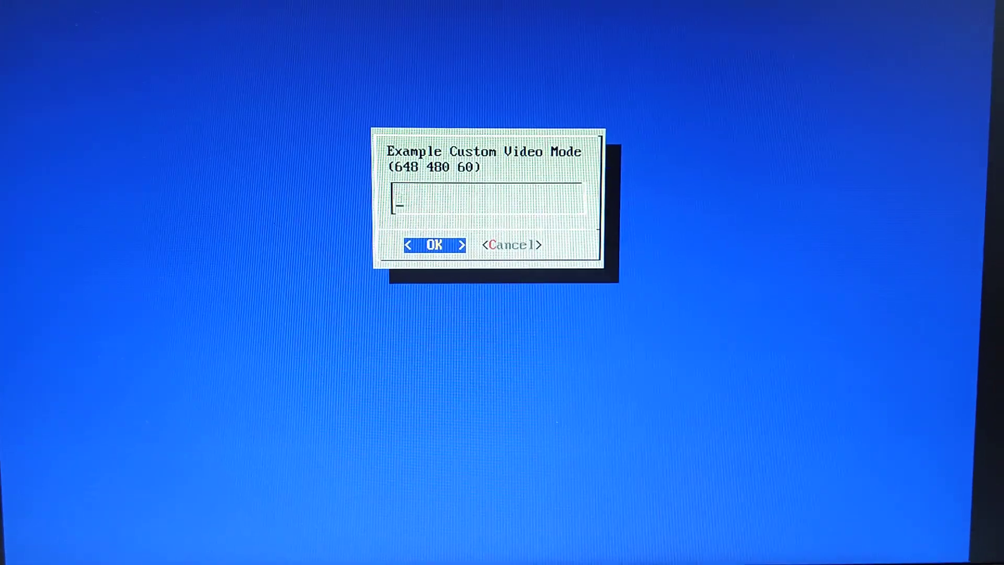
pyautogui.write('320')
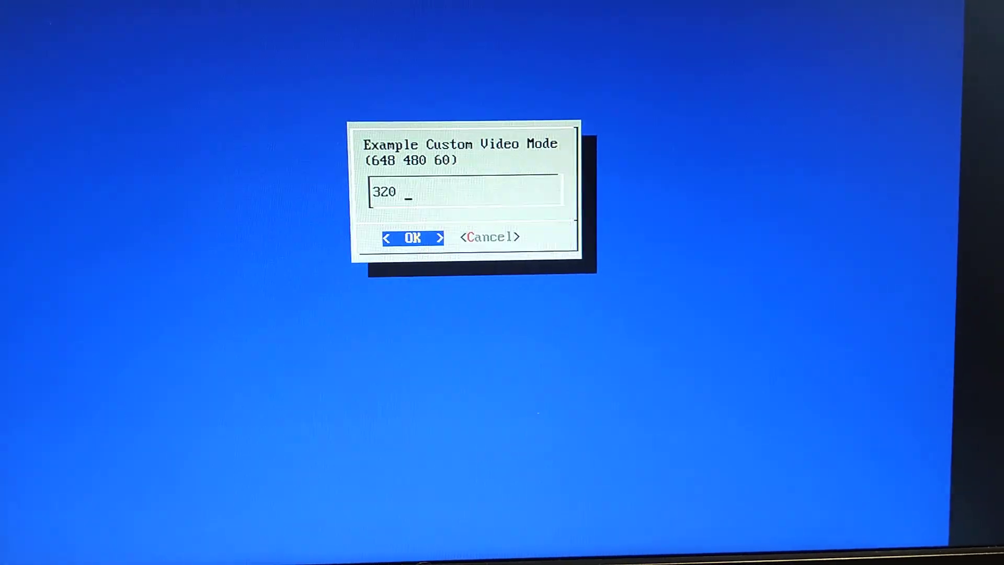
pyautogui.write('240 6')
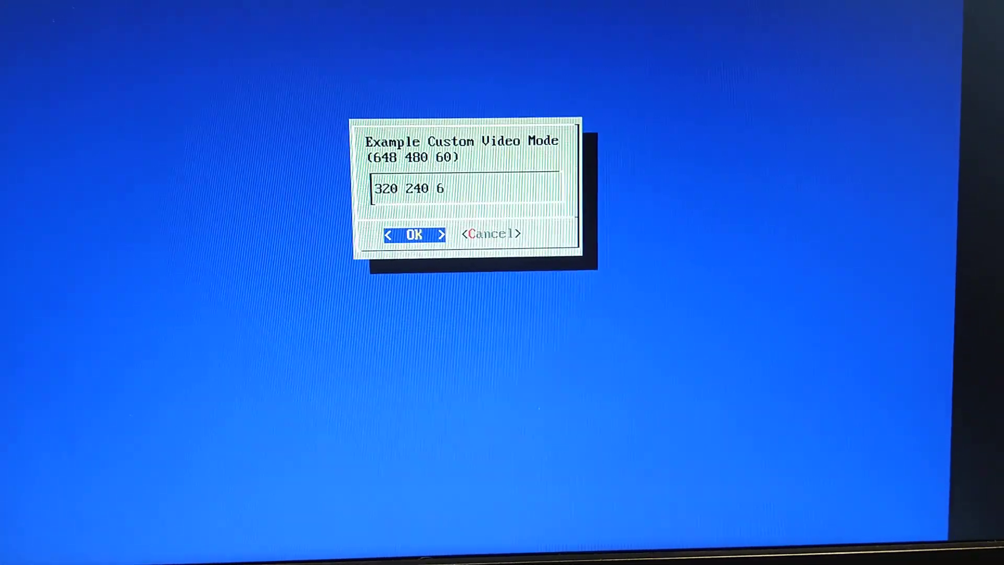
pyautogui.write('0')
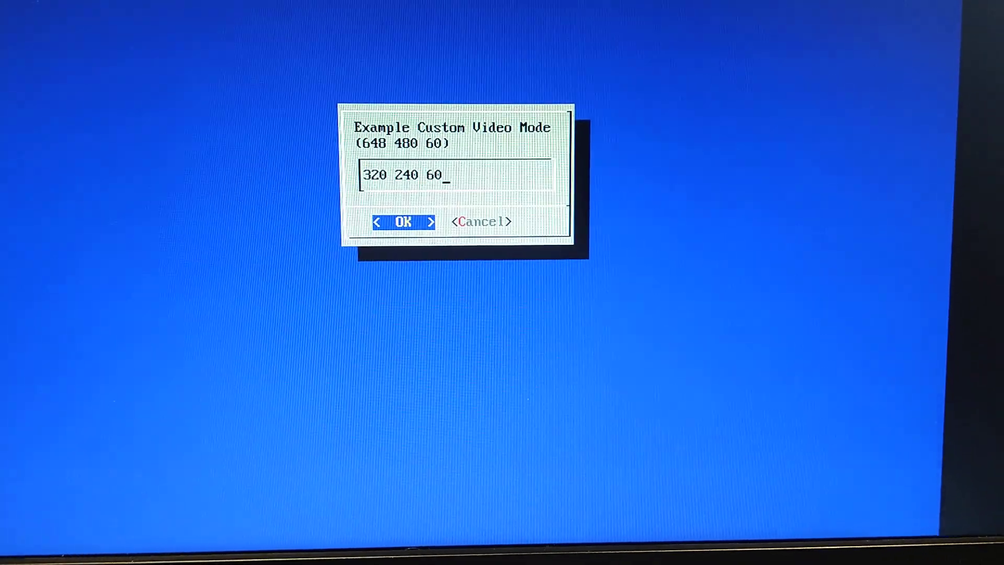
pyautogui.click(402, 221)
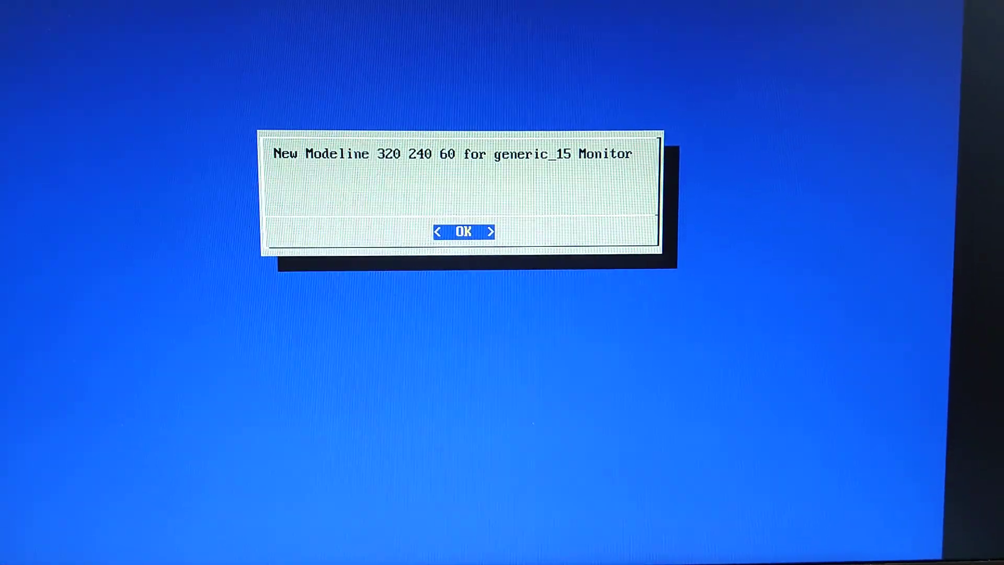
pyautogui.click(463, 231)
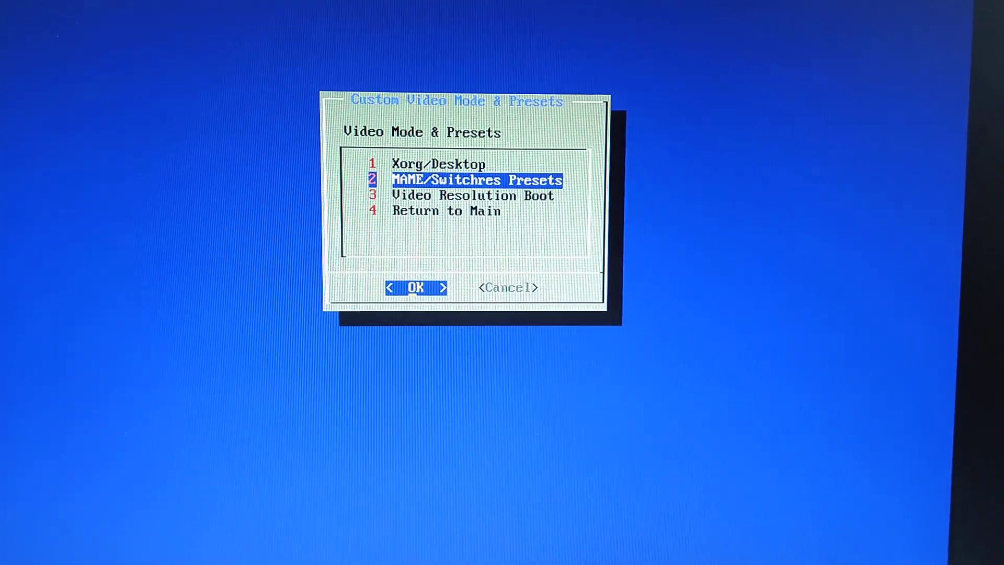
# Set 320 240 60 as the boot video resolution
pyautogui.press('Down')
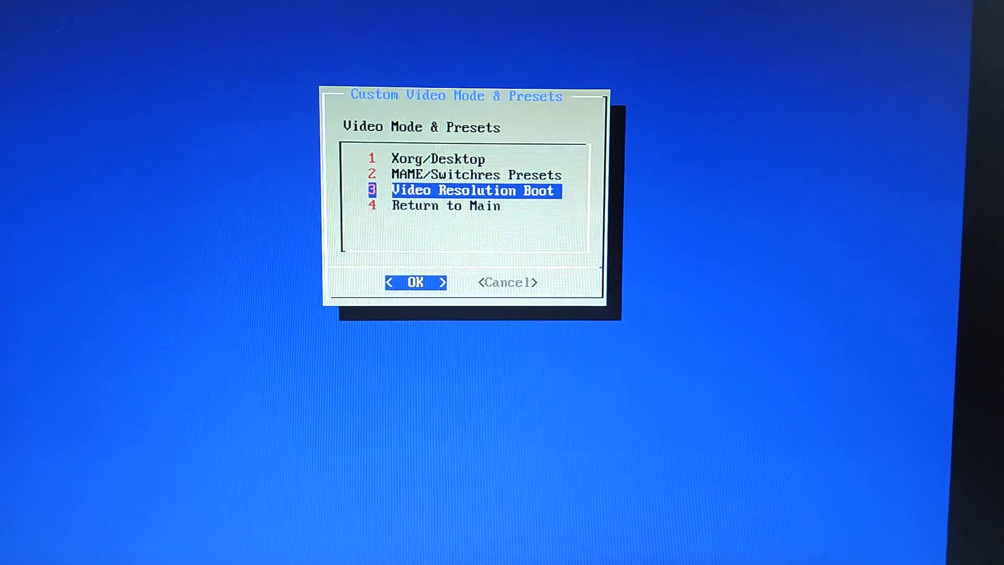
pyautogui.click(414, 282)
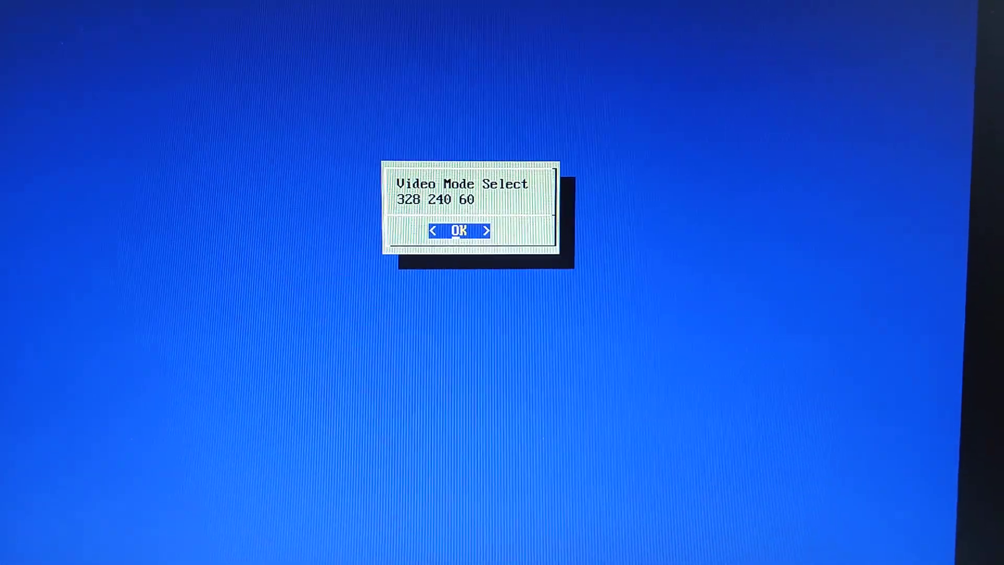
pyautogui.click(459, 230)
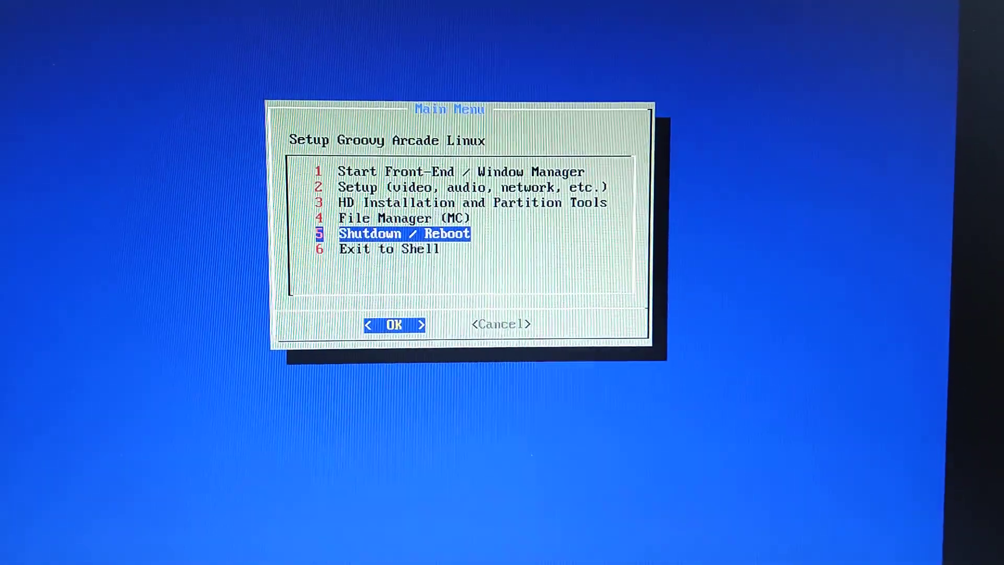
# Reboot from Shutdown / Reboot into the 320x240 mode and reach the Front-End Setup Menu
pyautogui.click(395, 325)
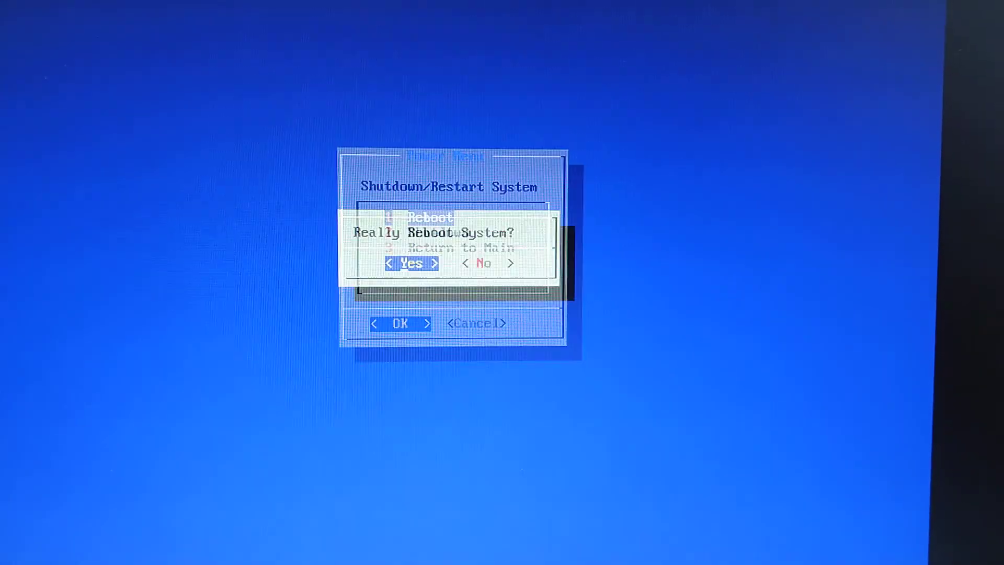
pyautogui.click(411, 263)
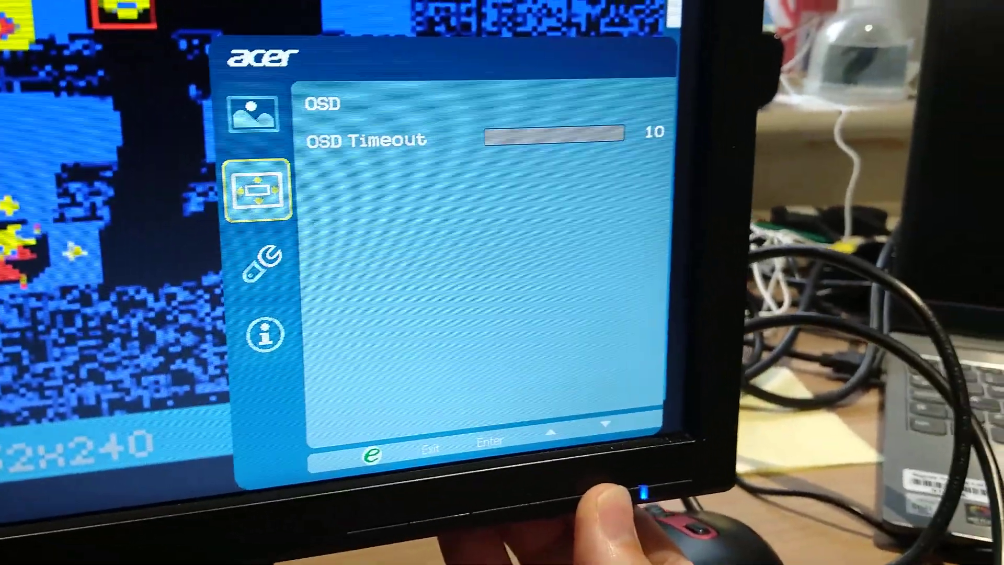
pyautogui.click(265, 334)
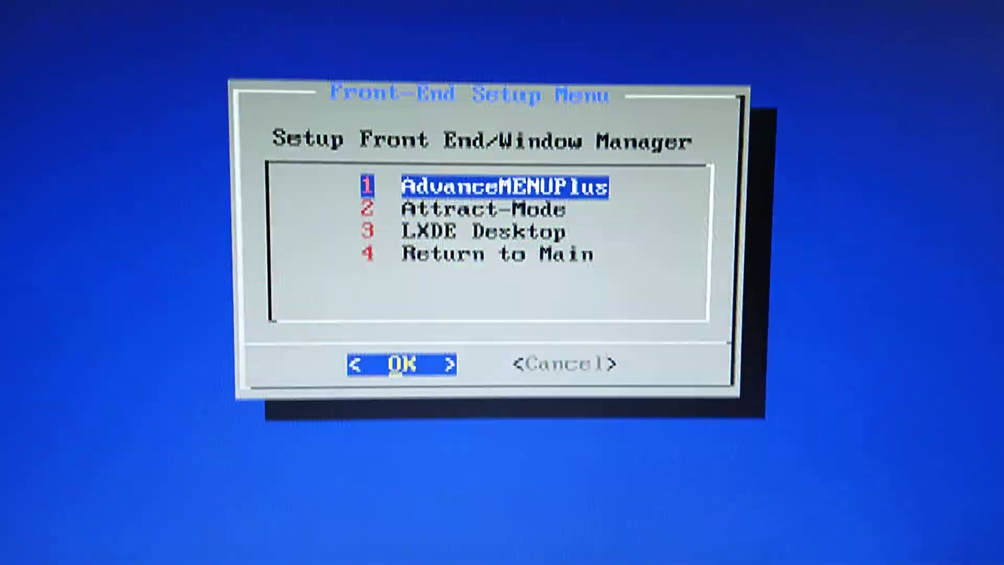
# Confirm Attract-Mode as the front-end, then leave System Settings for the main menu
pyautogui.click(401, 365)
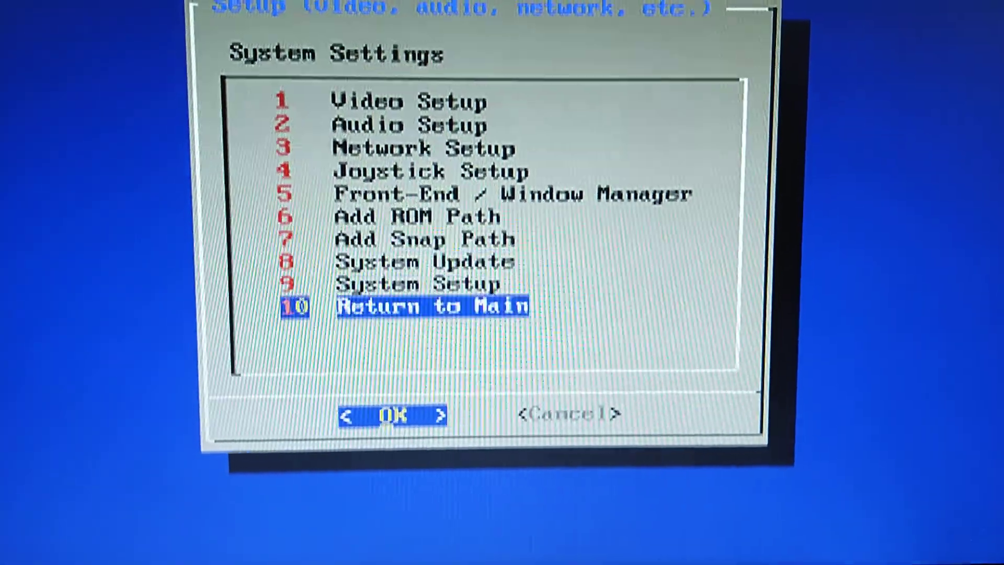
pyautogui.click(389, 415)
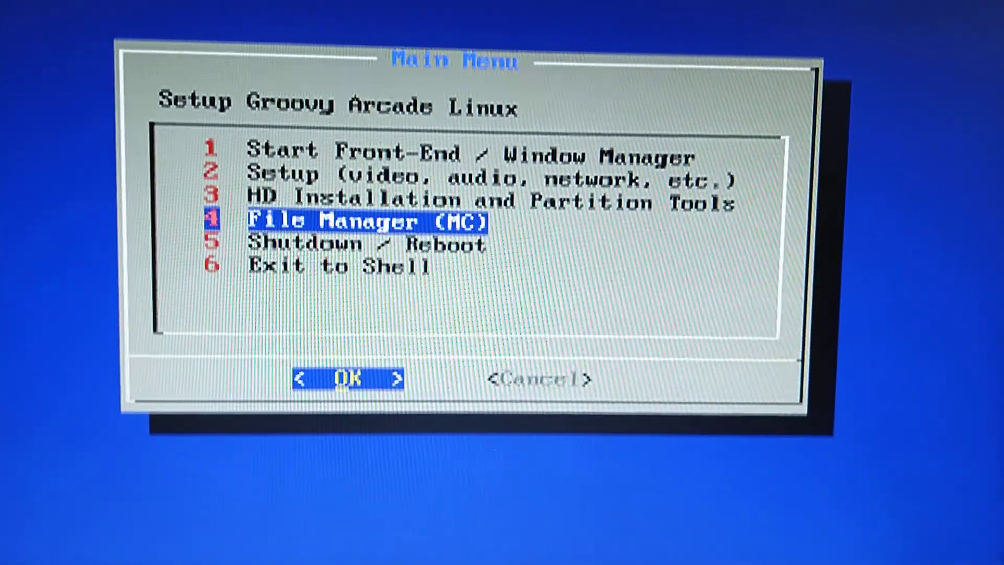
# Start the front-end from the main menu to show the MAME game list
pyautogui.click(350, 377)
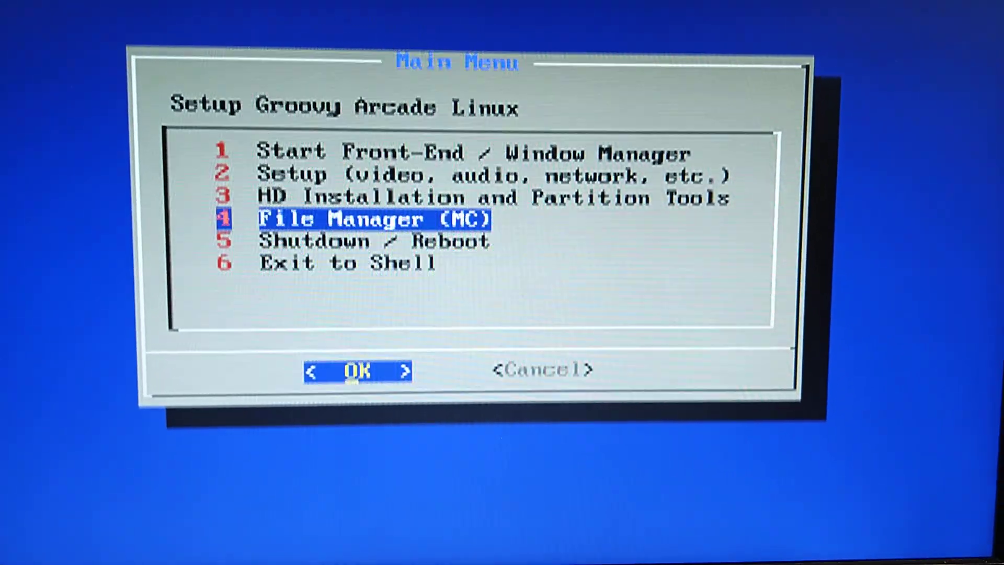
pyautogui.click(356, 371)
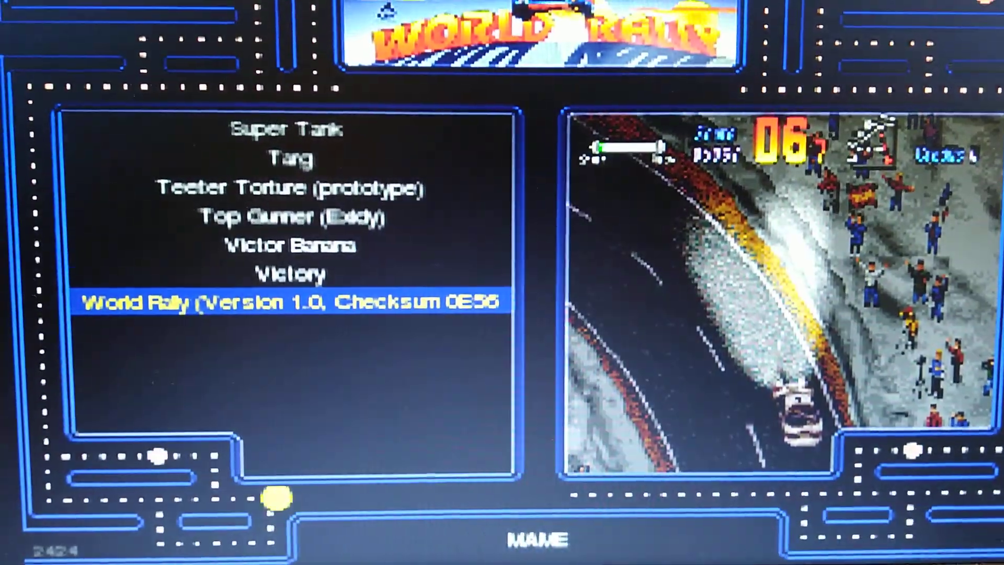